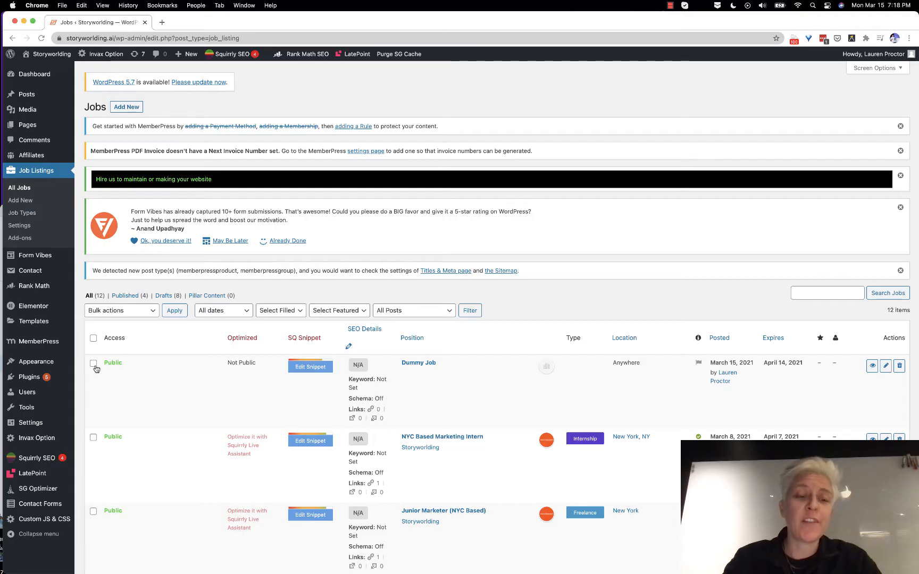
- Select Dummy Job and send it to the trash via the Move to Trash bulk action
click(94, 364)
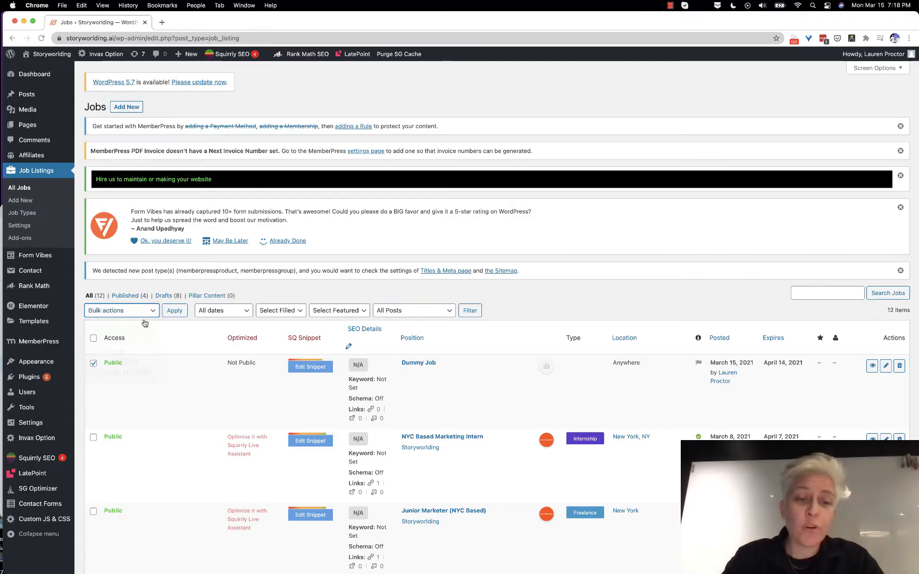
click(175, 311)
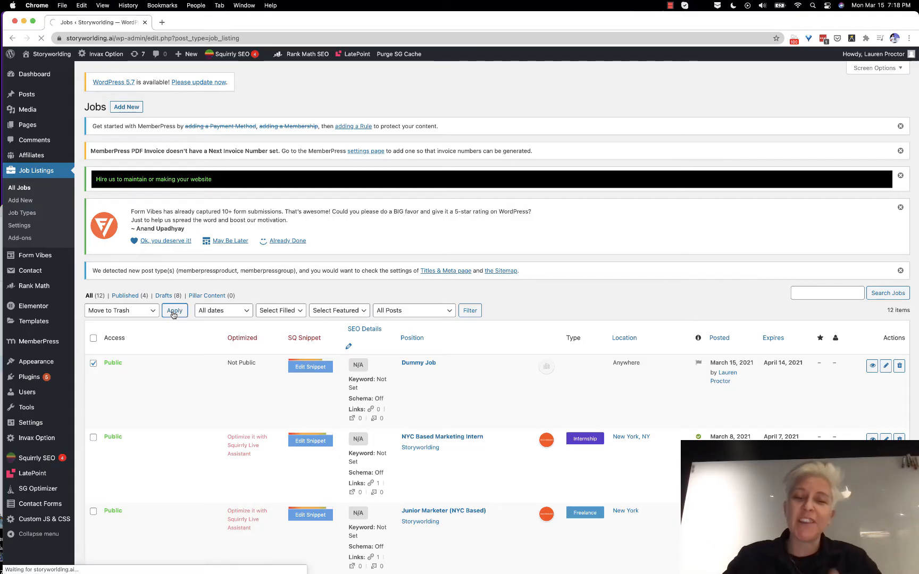
click(175, 310)
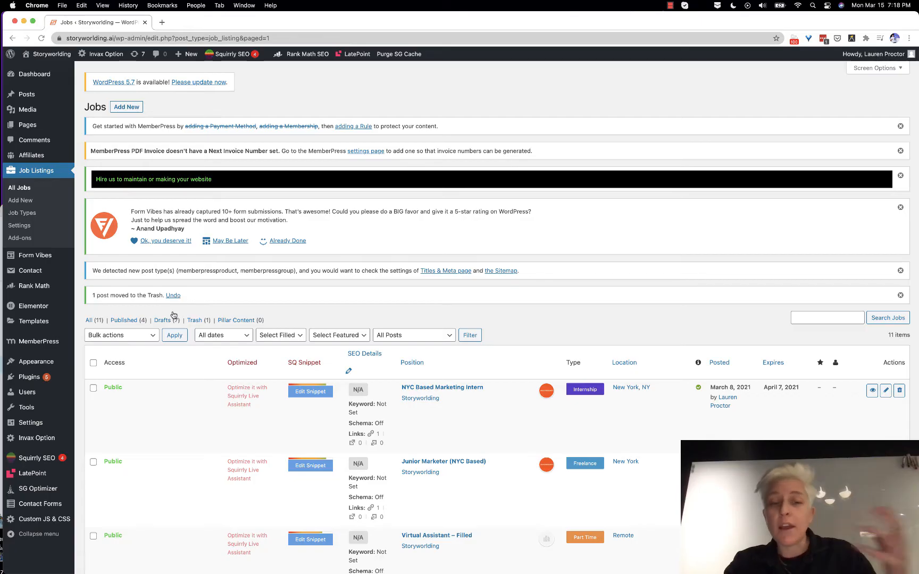
mouse_move(197, 296)
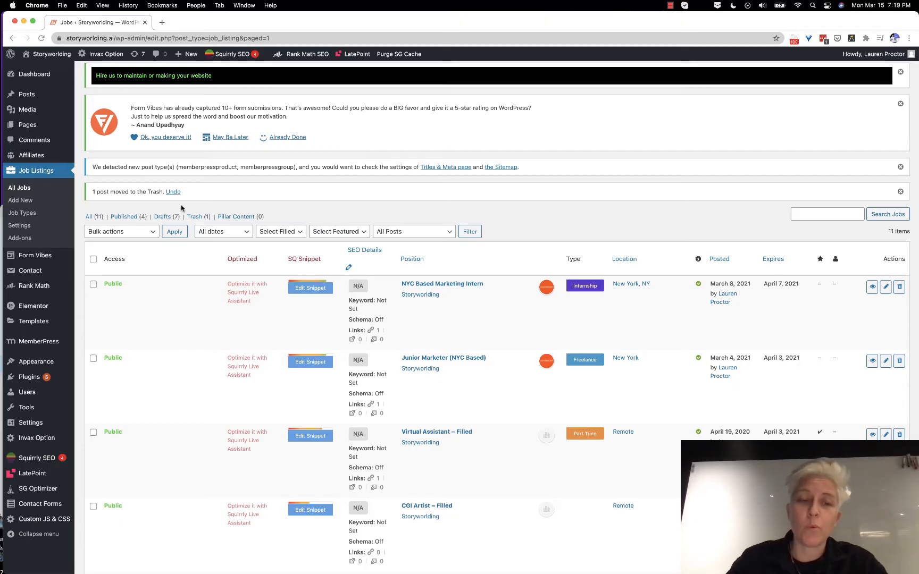
mouse_move(206, 240)
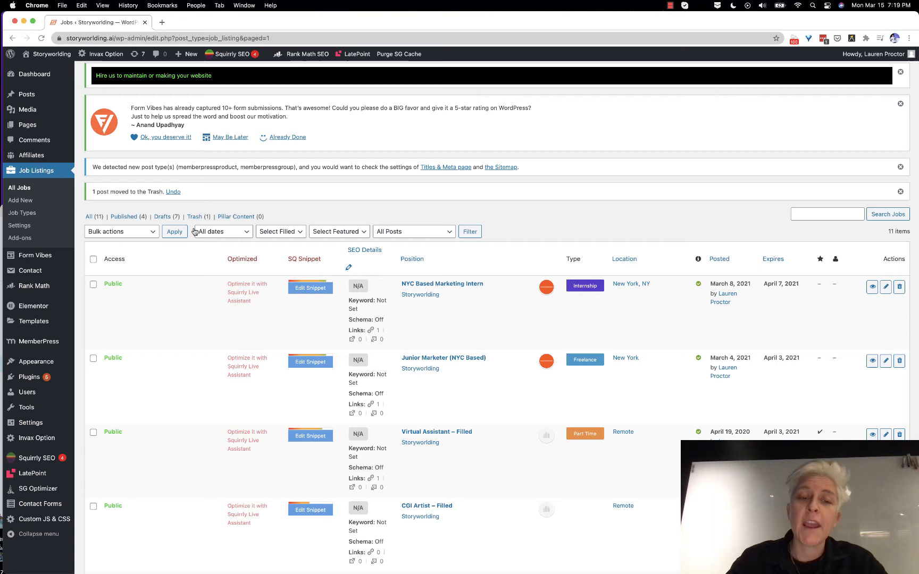
click(196, 217)
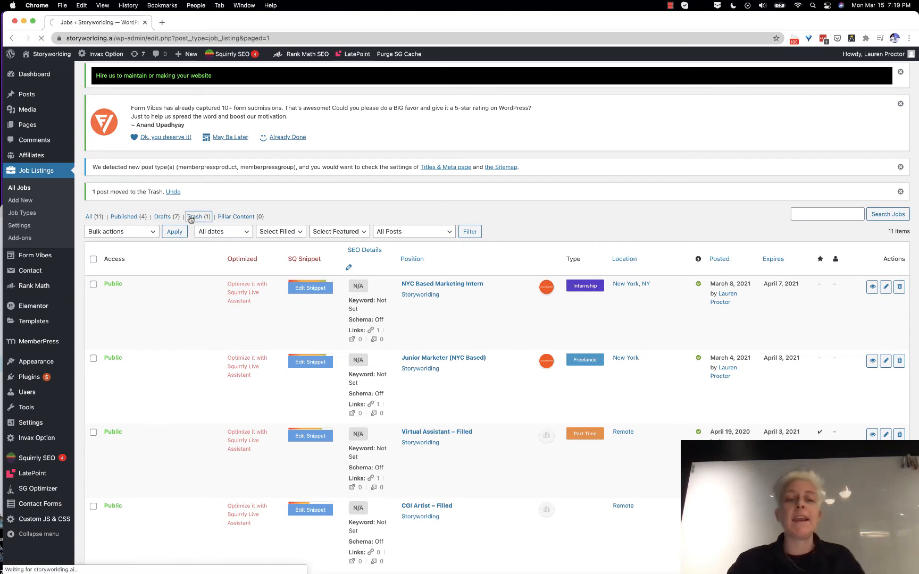
- View the trashed job listings and tick Dummy Job for restoring
click(196, 215)
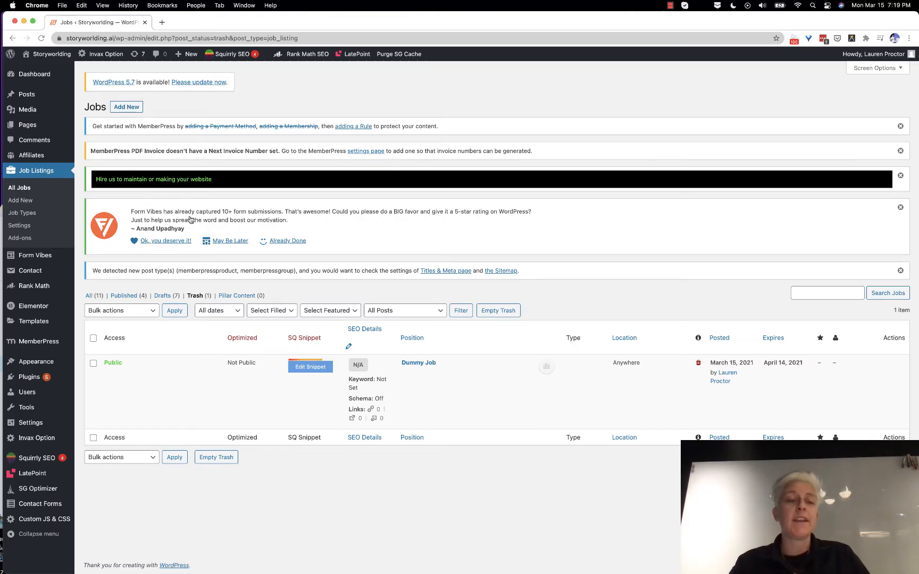
mouse_move(32, 170)
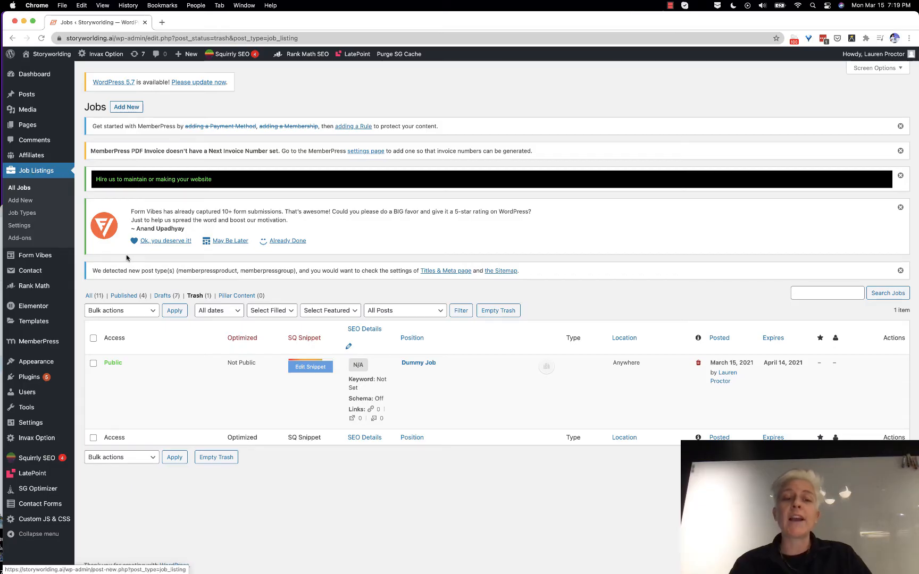
mouse_move(162, 280)
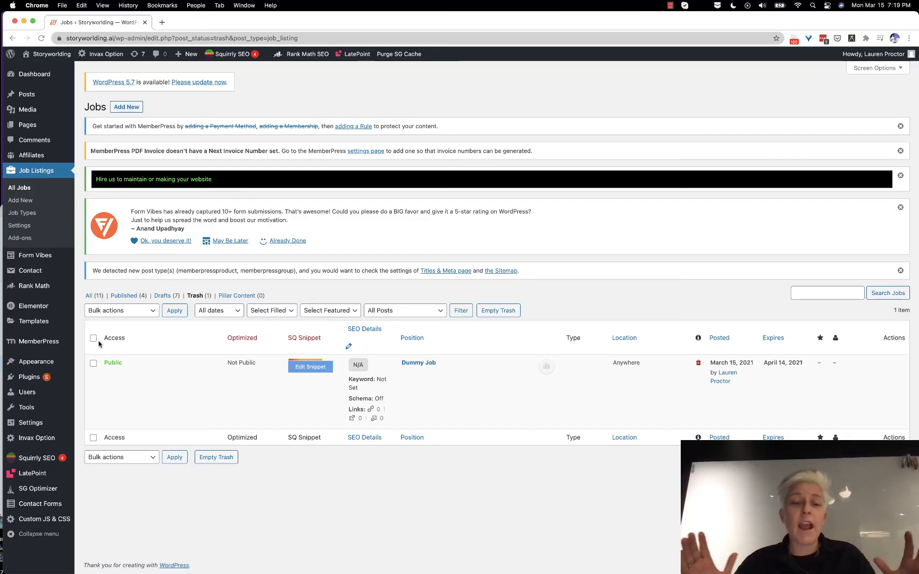
click(94, 338)
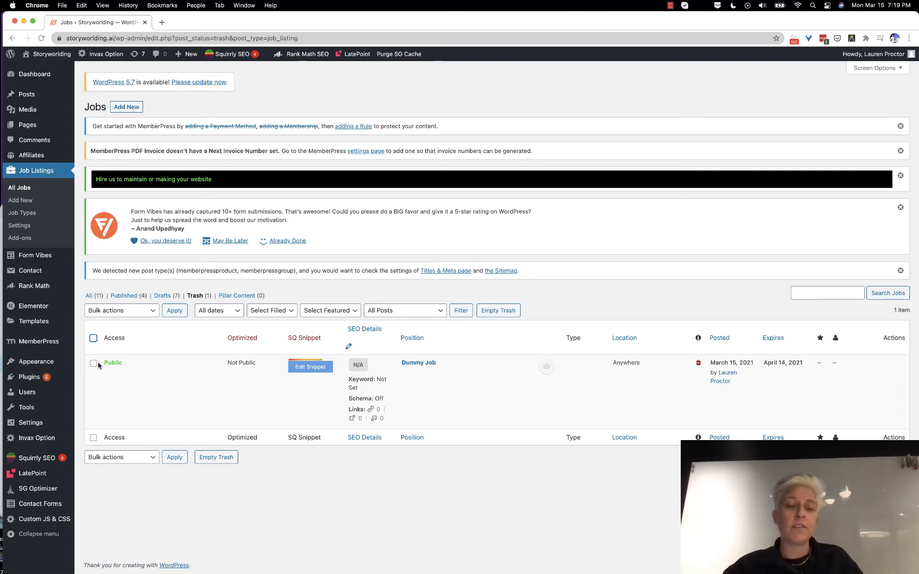
click(93, 337)
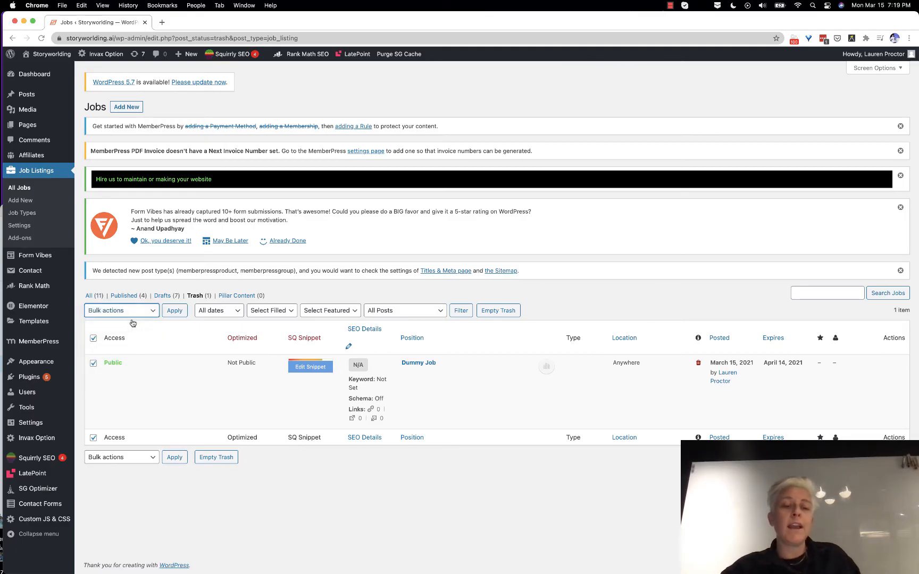
- Apply the Restore bulk action so Dummy Job leaves the trash
click(173, 309)
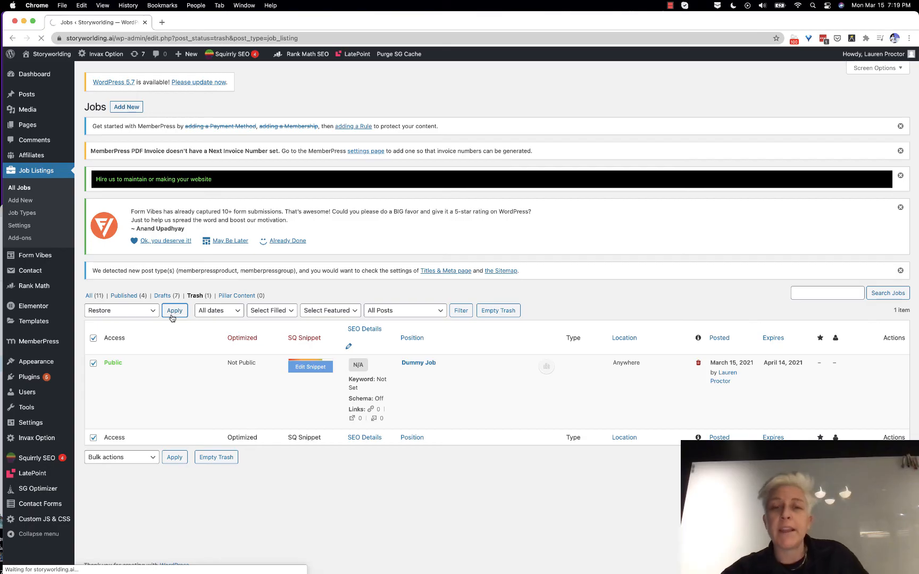
click(175, 310)
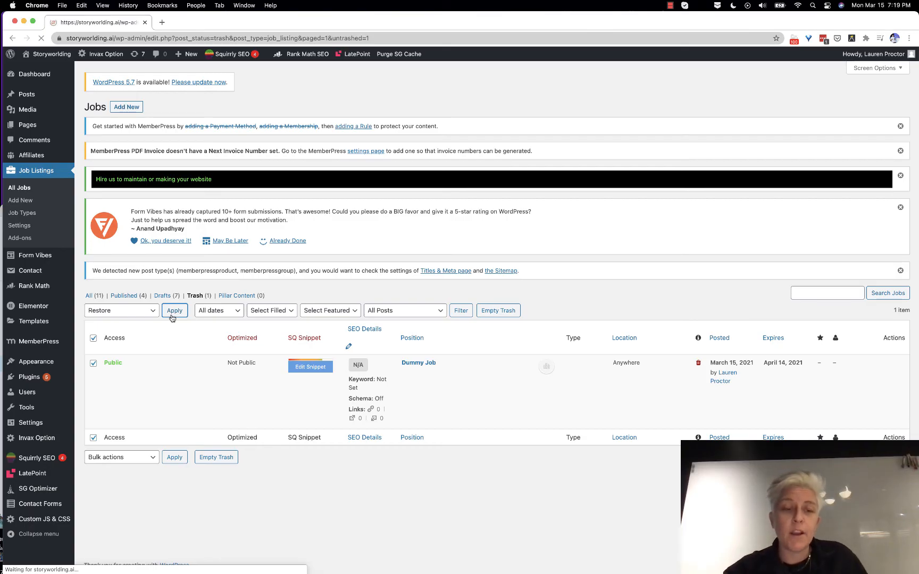
click(174, 311)
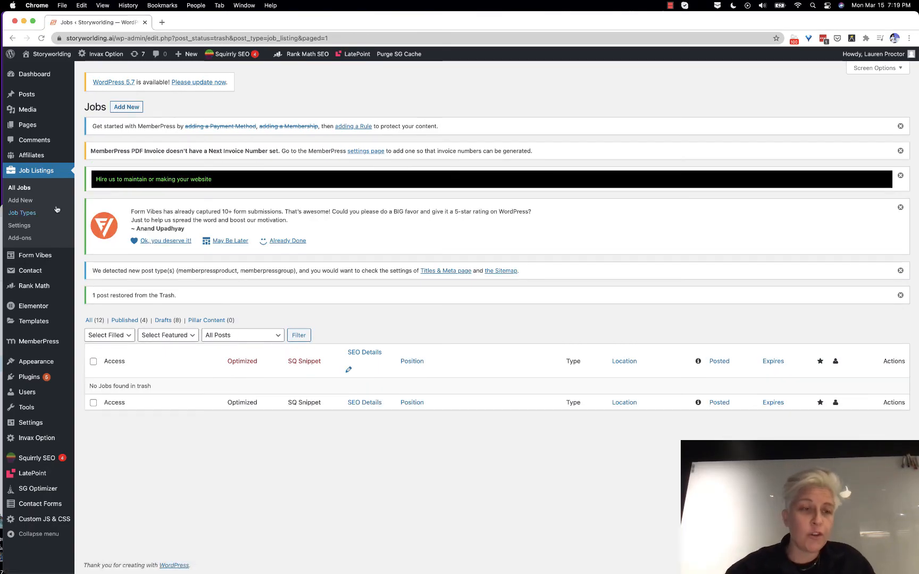
- Go back to All Jobs, where Dummy Job tops the 12 listings
click(19, 187)
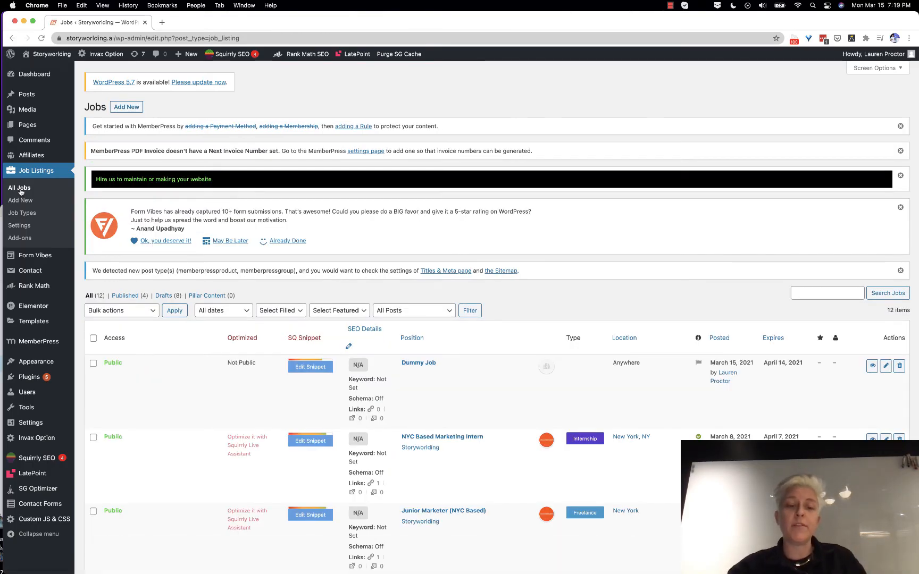
mouse_move(262, 363)
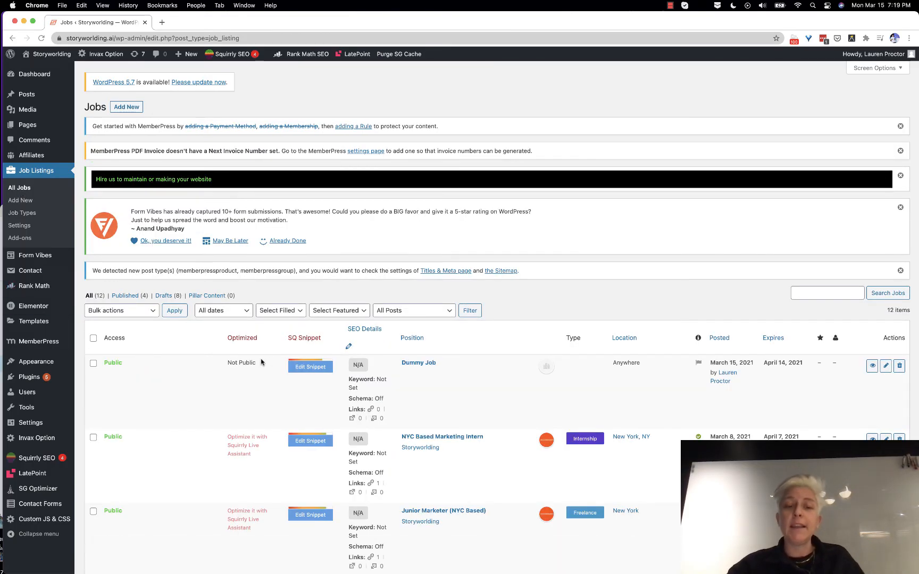
mouse_move(418, 363)
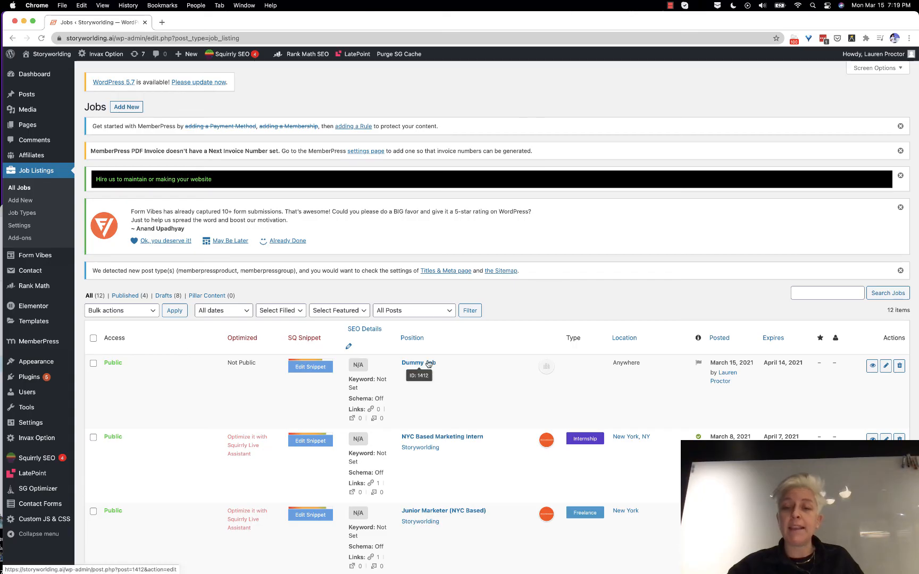
- Open Dummy Job's edit screen from the Jobs table
click(413, 363)
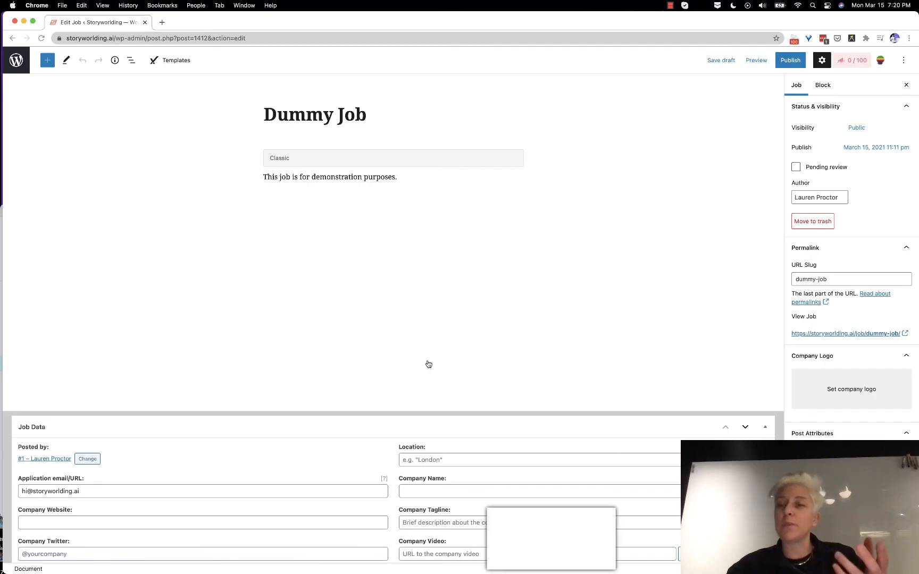
mouse_move(611, 110)
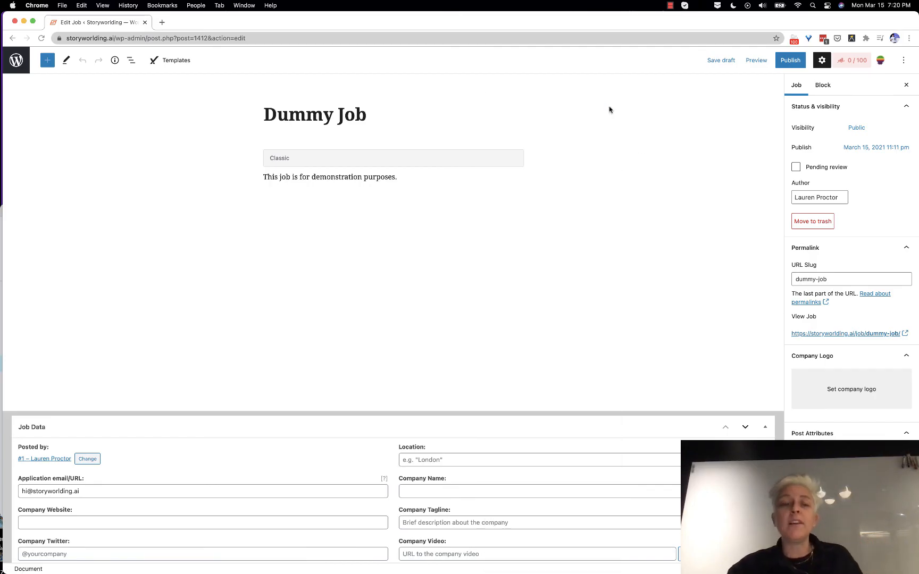